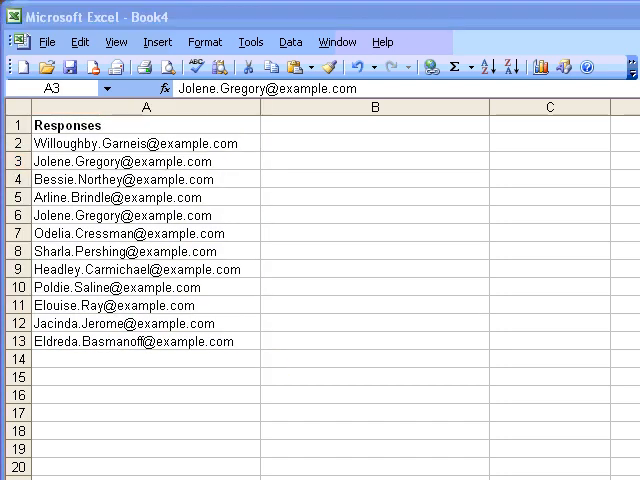
mouse_move(482, 216)
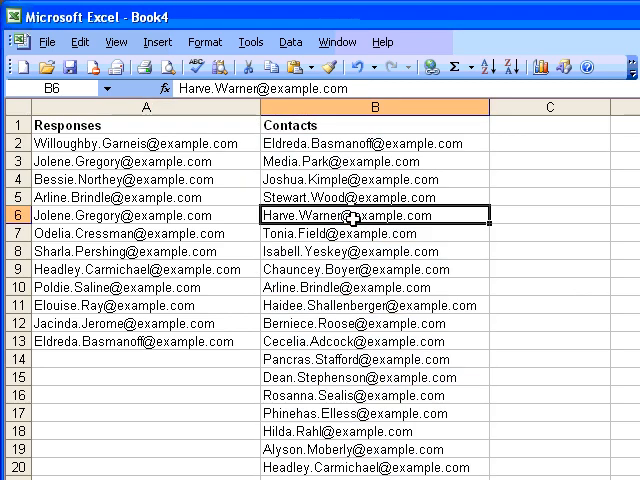
- Paste the contacts email list into column B under a Contacts header
click(376, 108)
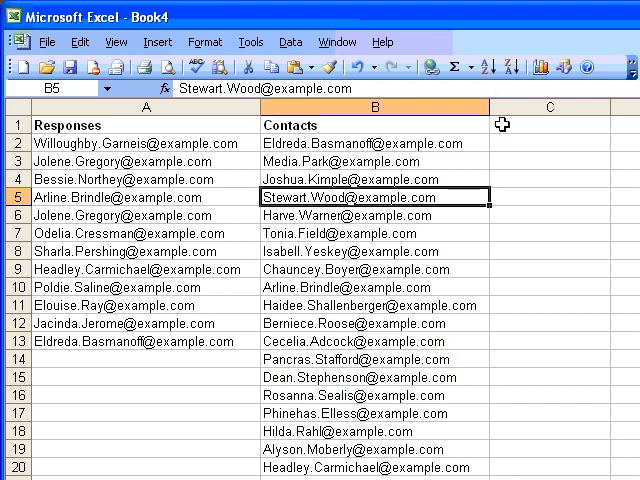
- Head column C 'Missing?' and enter =ISNA(MATCH(B2,A$2:A$13,0)) in C2, returning FALSE
text(Missing?)
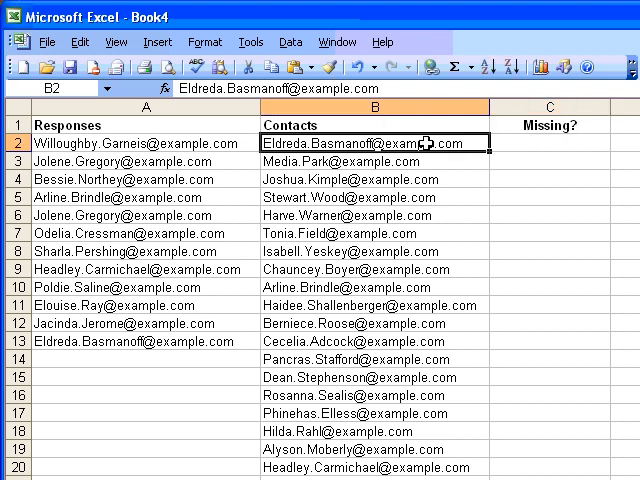
mouse_move(170, 162)
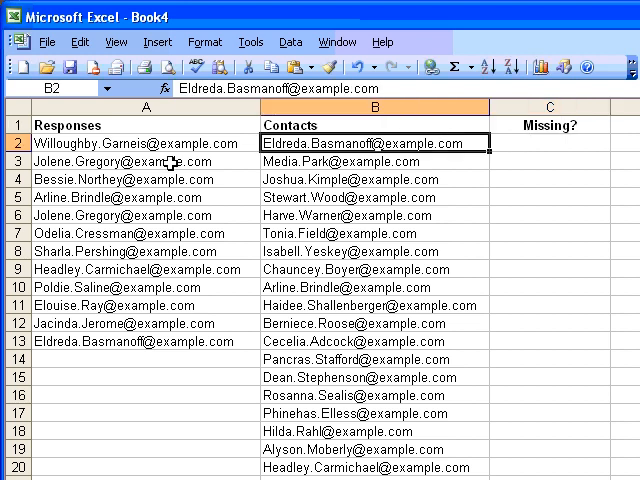
click(548, 144)
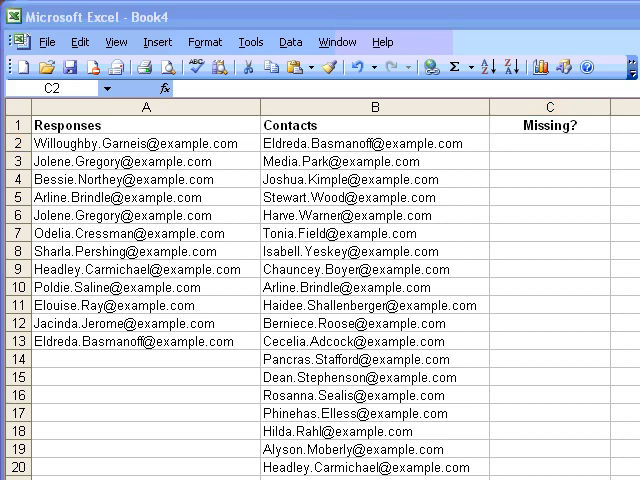
click(548, 144)
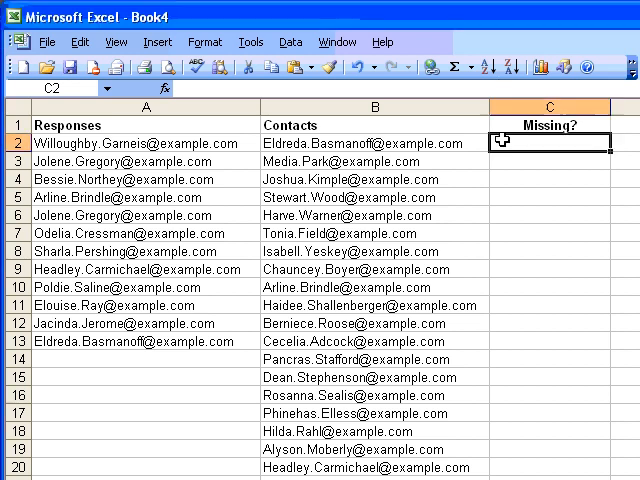
text(=ISNA(MATCH(B2,A$2:A$13,0)))
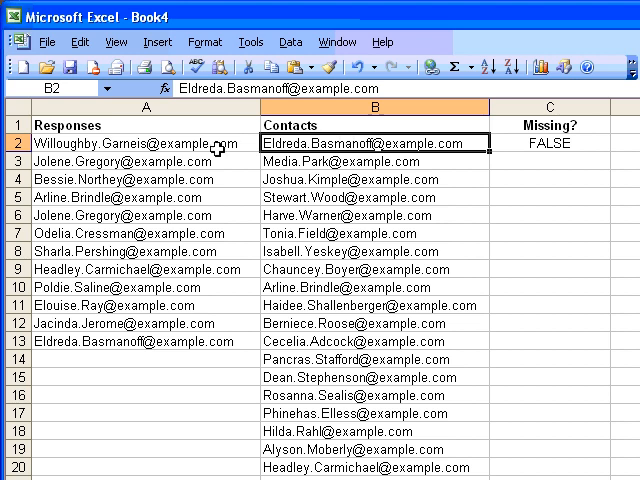
- Fill the Missing? formula from C2 down all Contacts rows, marking each TRUE or FALSE
click(144, 288)
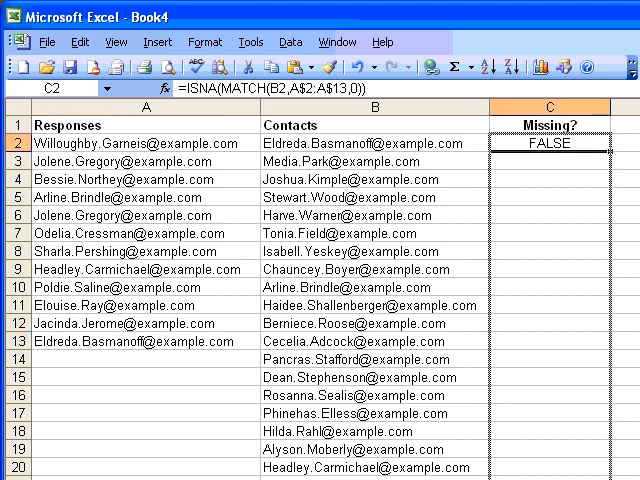
scroll(down, 3)
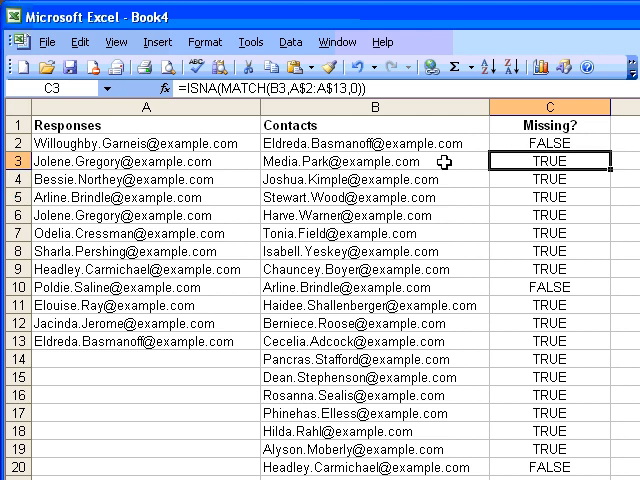
click(354, 158)
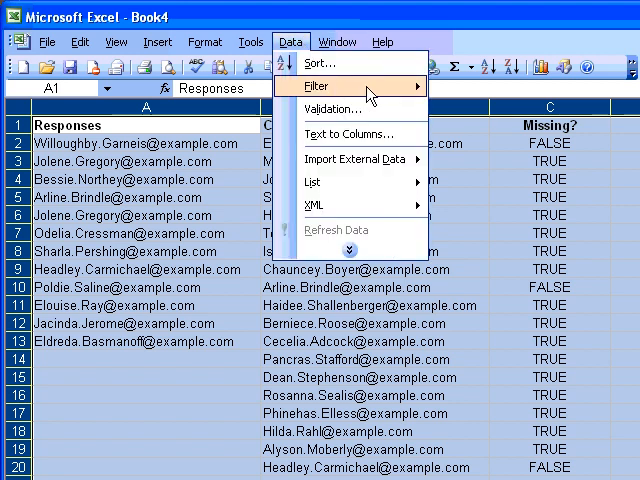
- Apply Data > Filter > AutoFilter to the Responses, Contacts and Missing? headers
click(316, 84)
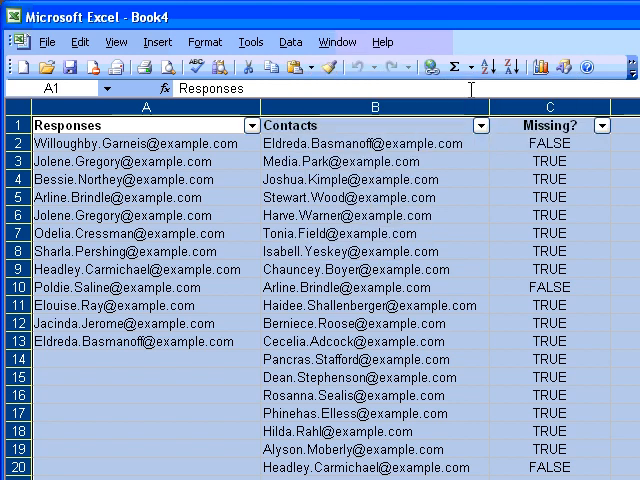
click(364, 142)
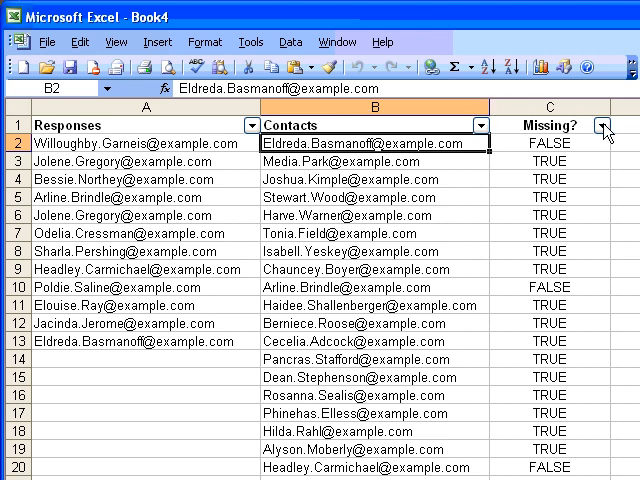
click(604, 124)
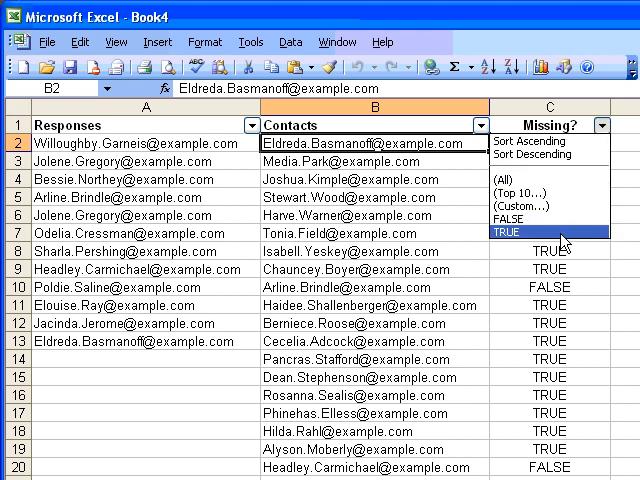
mouse_move(562, 238)
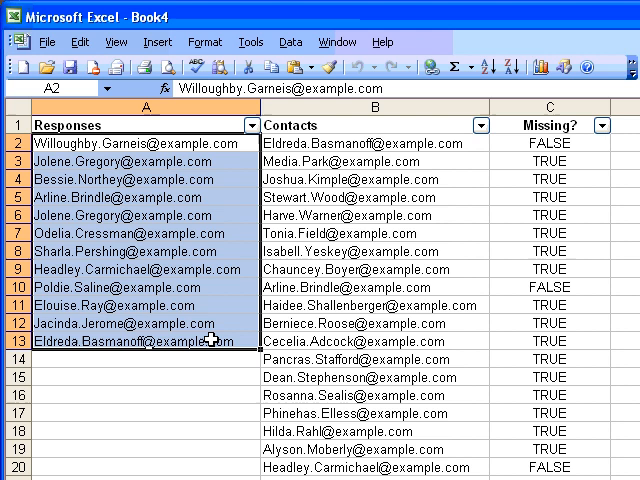
mouse_move(430, 212)
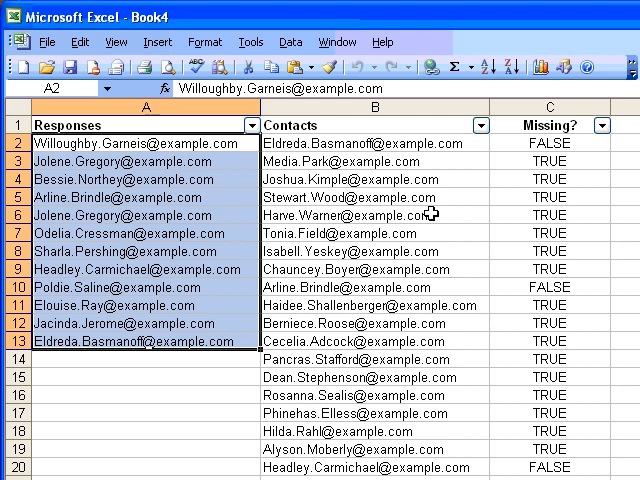